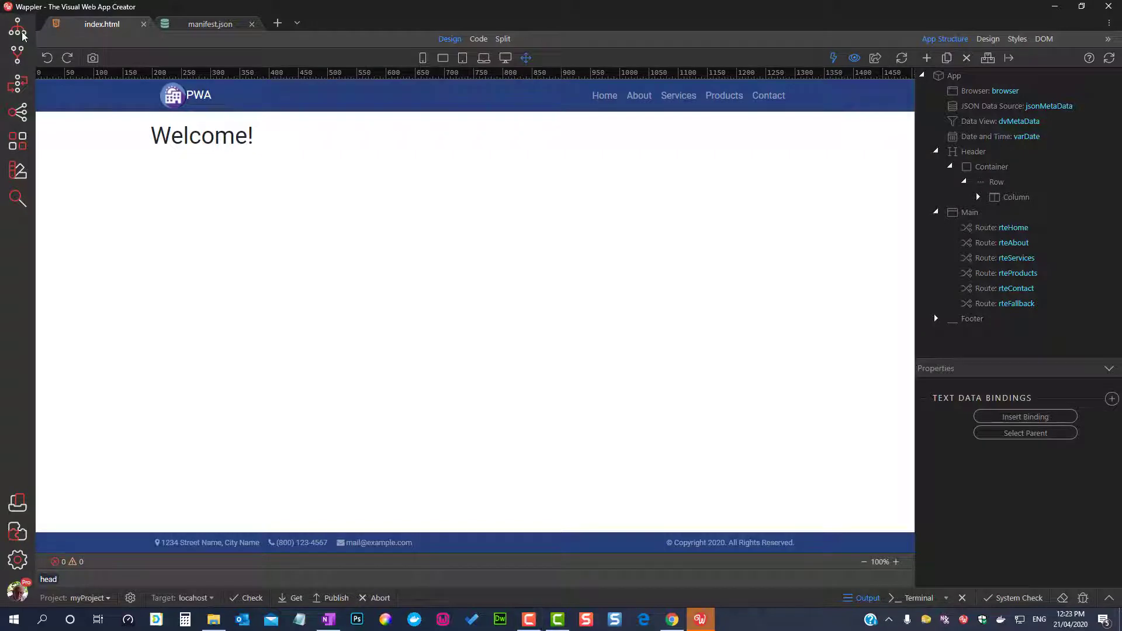
# Show the Project Folder panel so manifest.json can be opened.
pyautogui.click(14, 28)
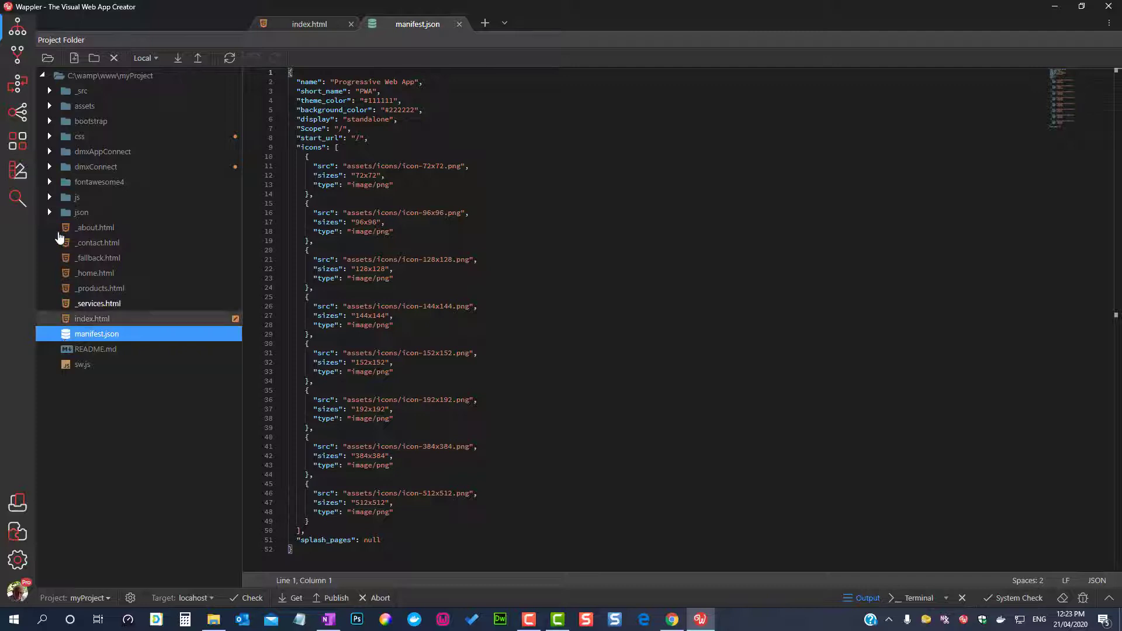
# Show the Assets panel's icons folder with the eight PWA icons as large thumbnails.
pyautogui.click(17, 140)
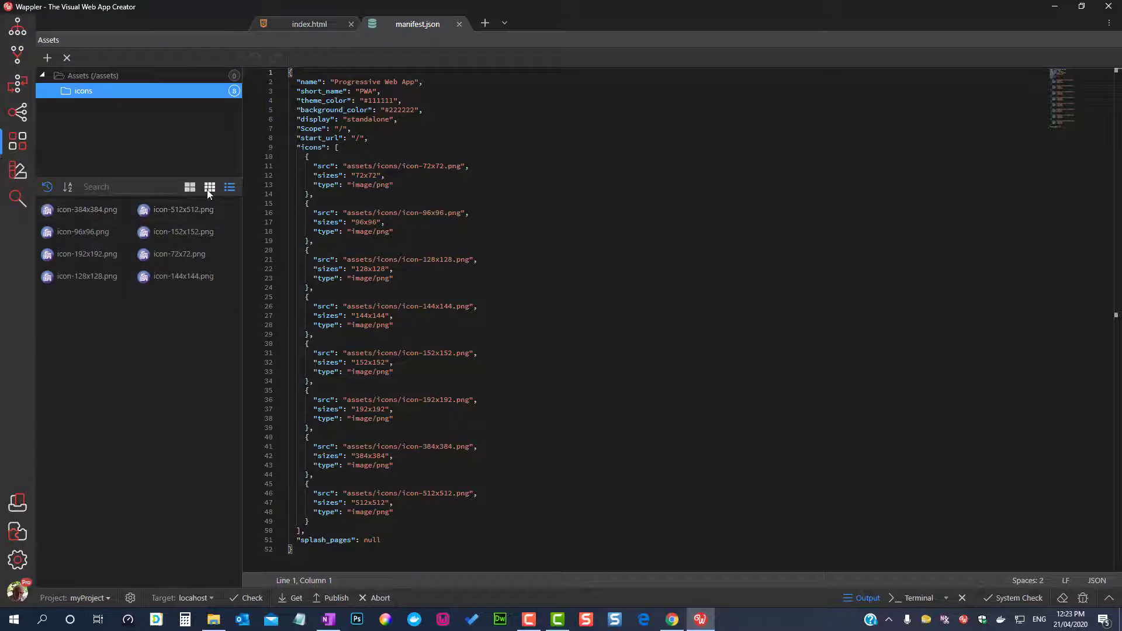
pyautogui.click(209, 187)
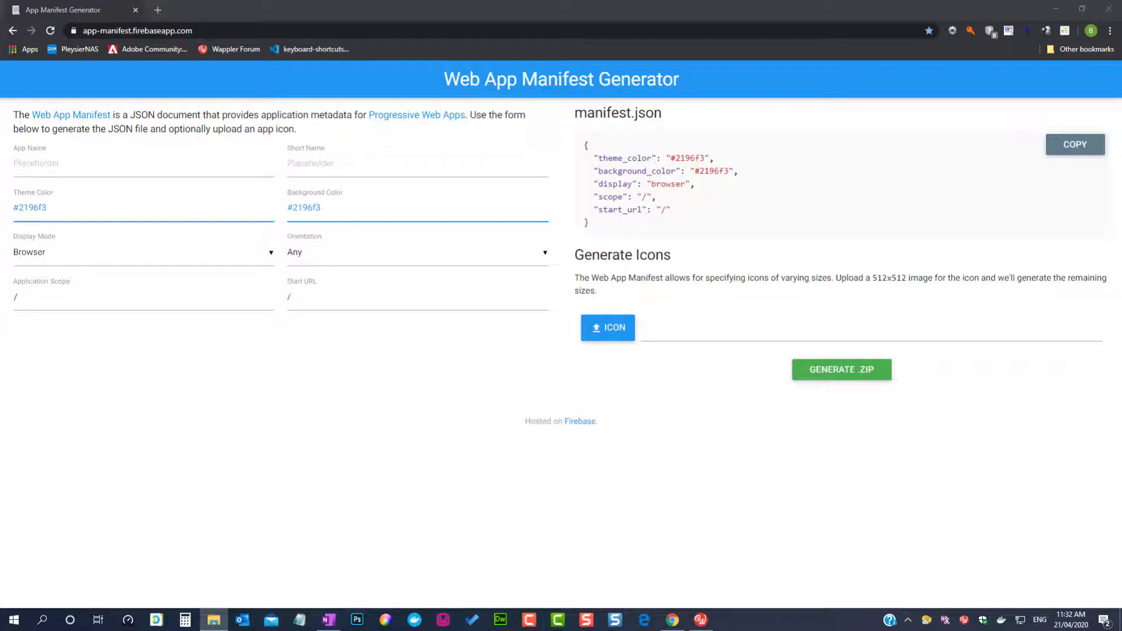
pyautogui.click(701, 619)
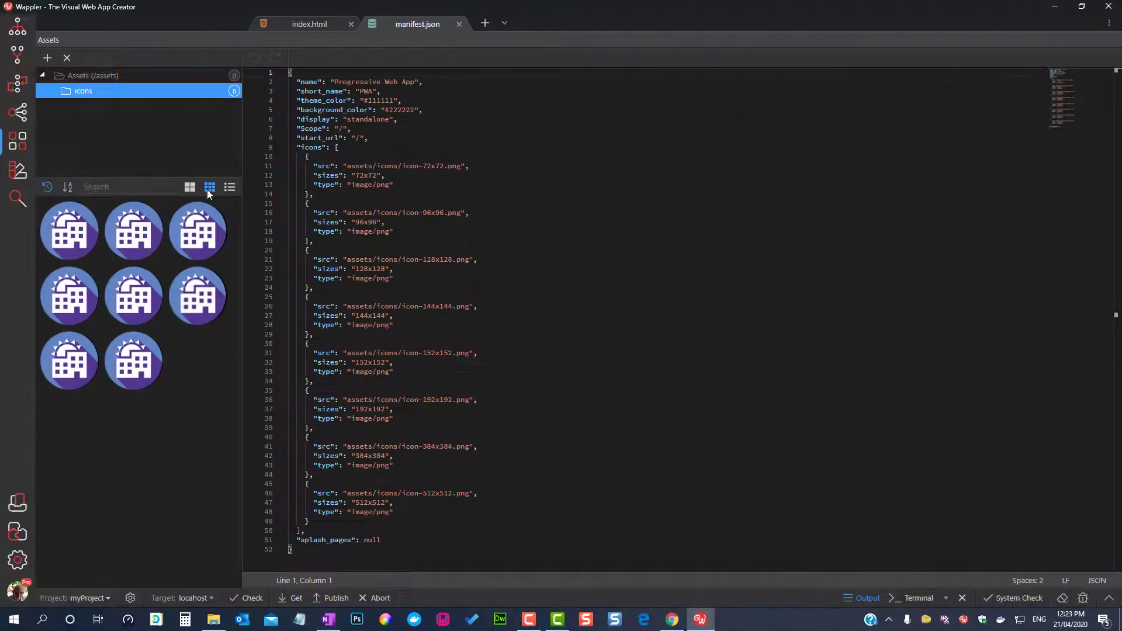
pyautogui.moveTo(310, 24)
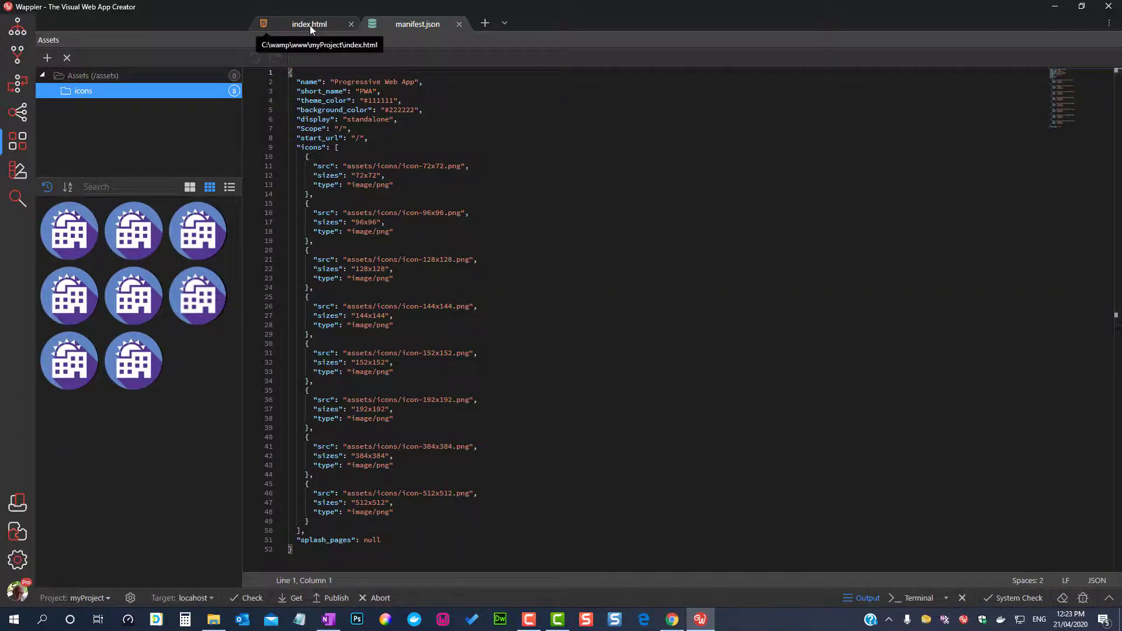
# Switch to index.html and view its head source with the manifest link and iOS meta tags.
pyautogui.click(309, 24)
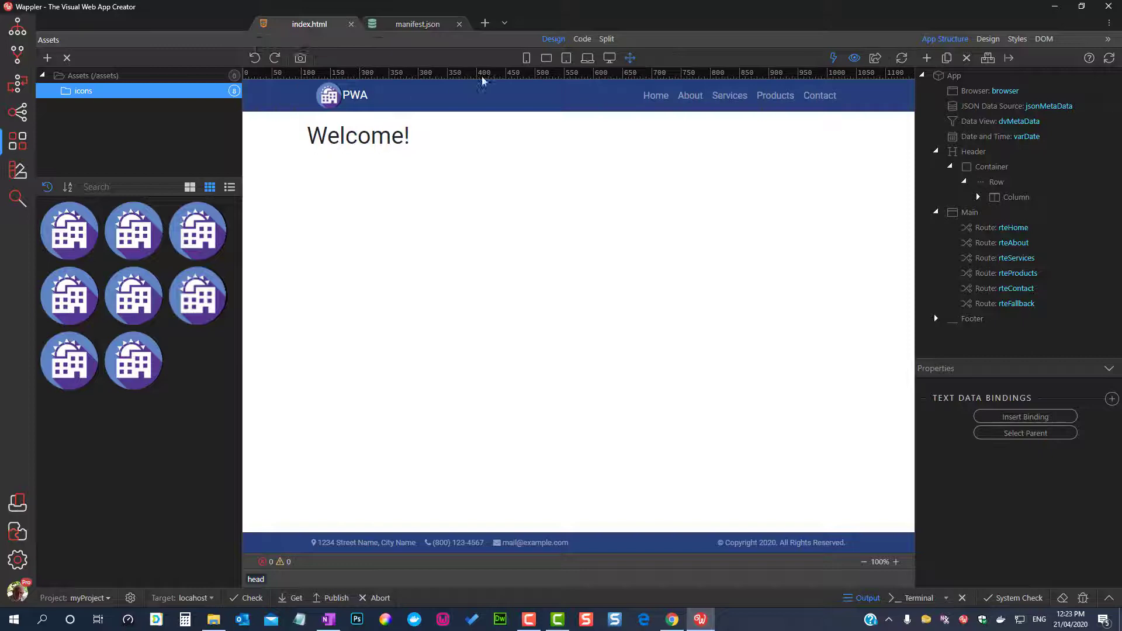
pyautogui.click(582, 38)
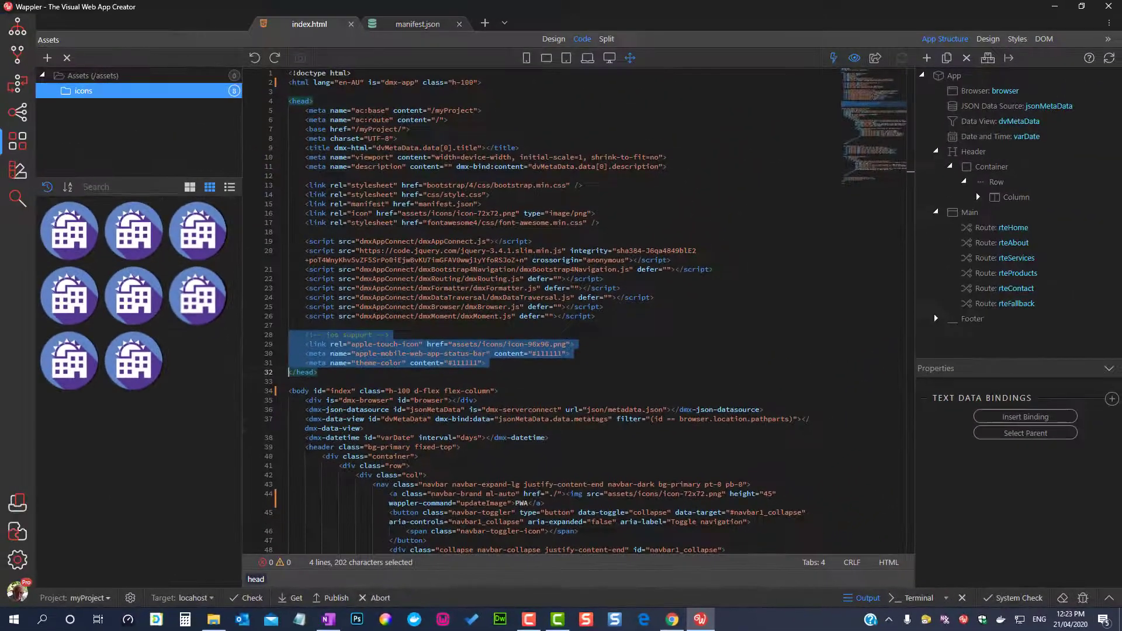
pyautogui.click(554, 39)
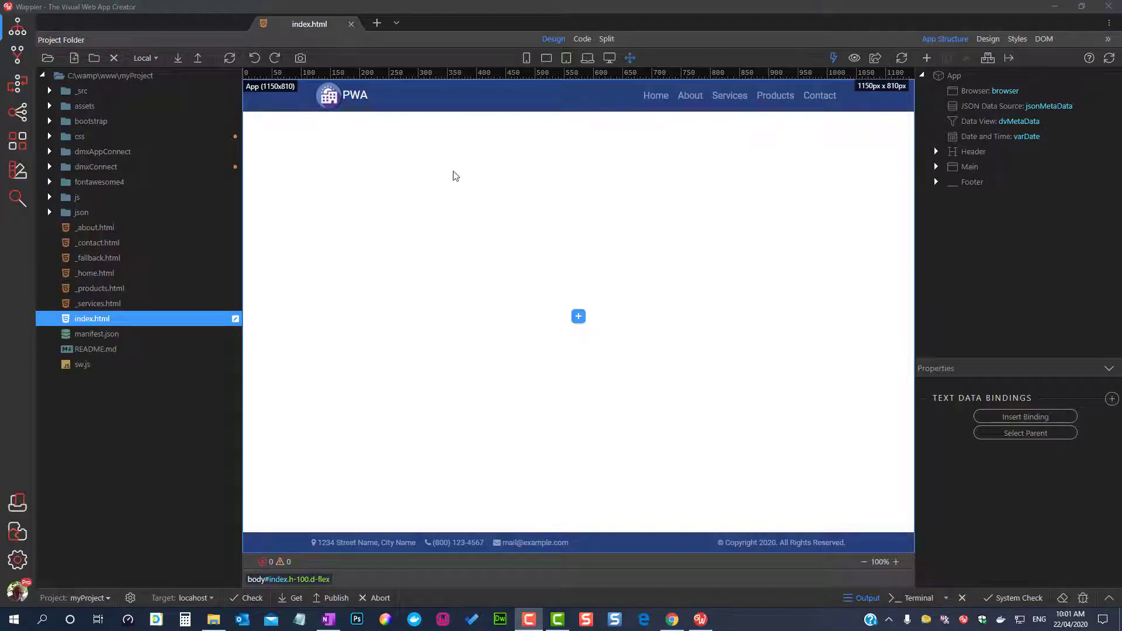
# View index.html's js/app.js script reference and expand the js folder holding app.js and sw.js.
pyautogui.click(582, 39)
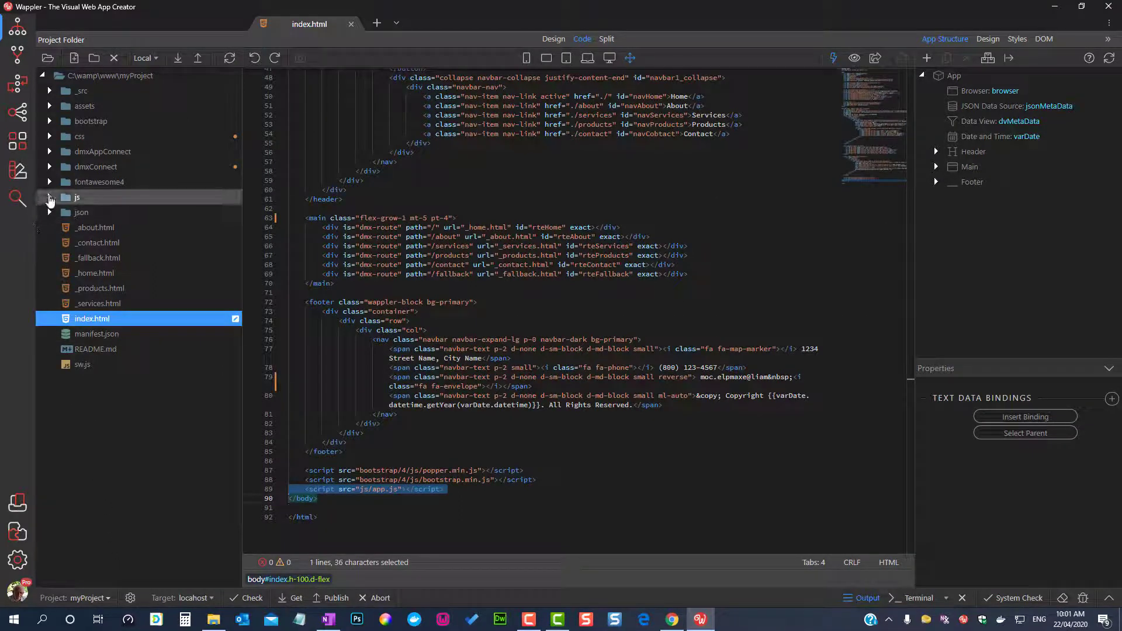
pyautogui.click(49, 197)
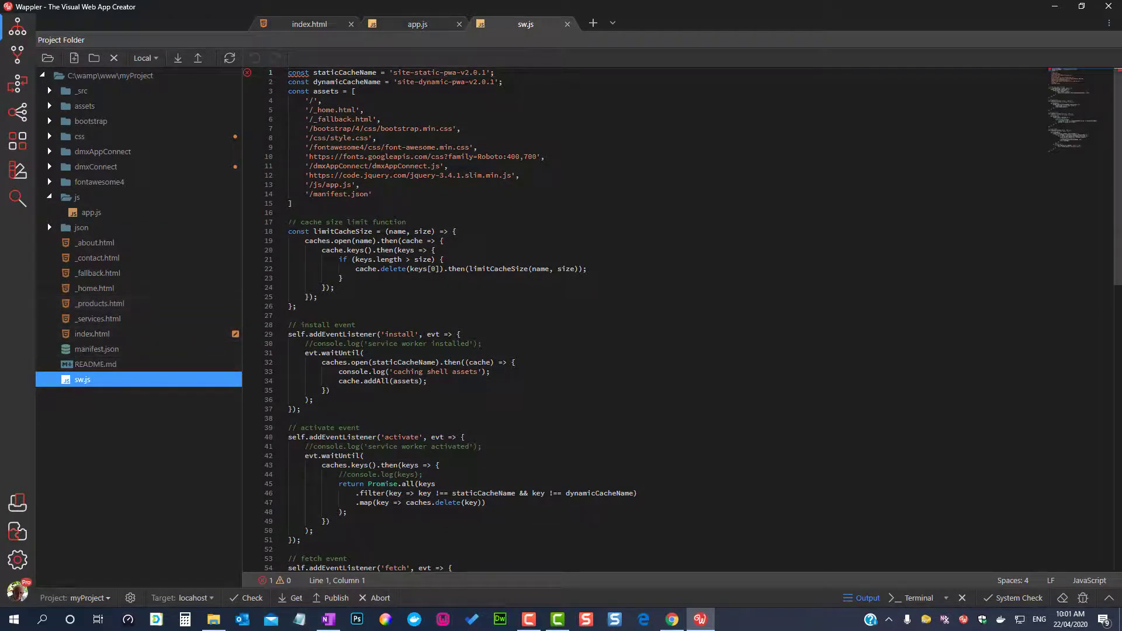
pyautogui.scroll(-3)
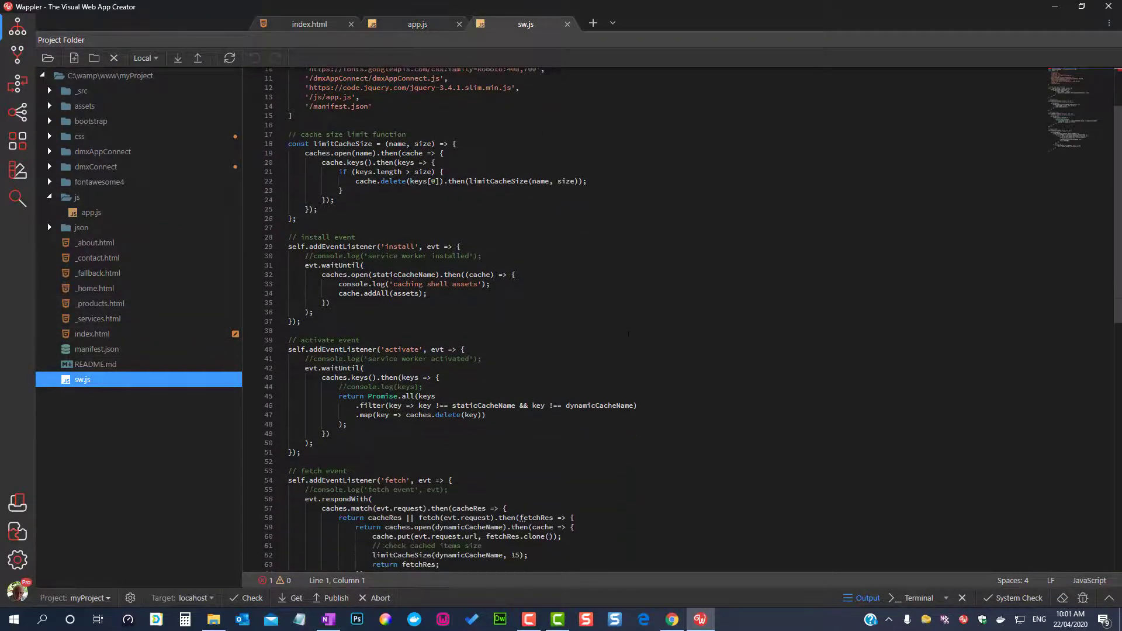
pyautogui.scroll(-3)
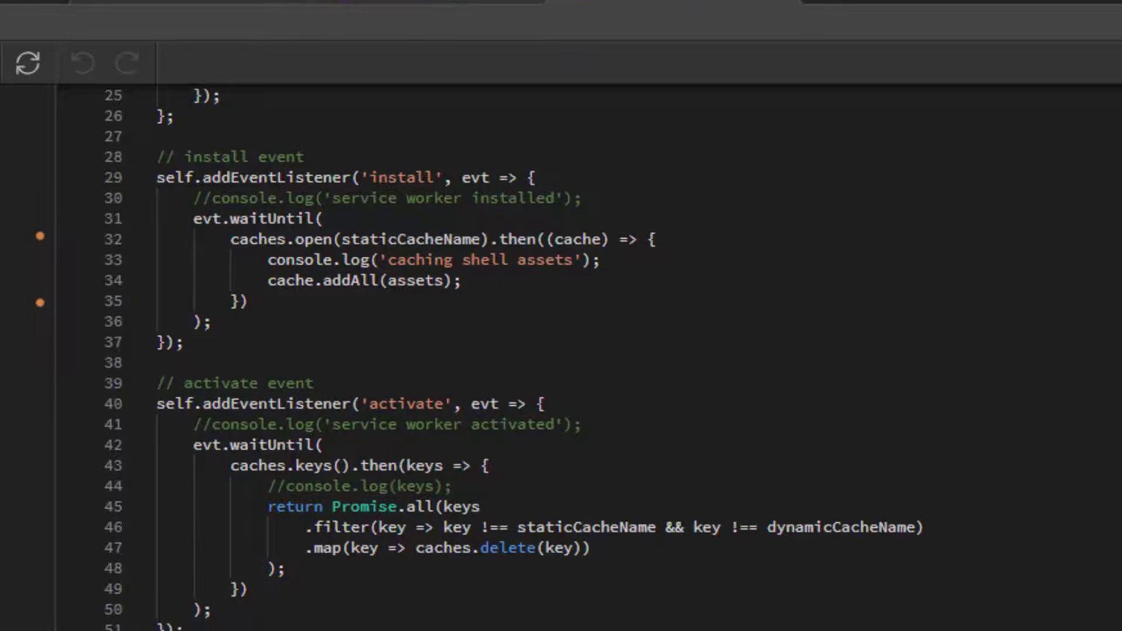
pyautogui.scroll(-3)
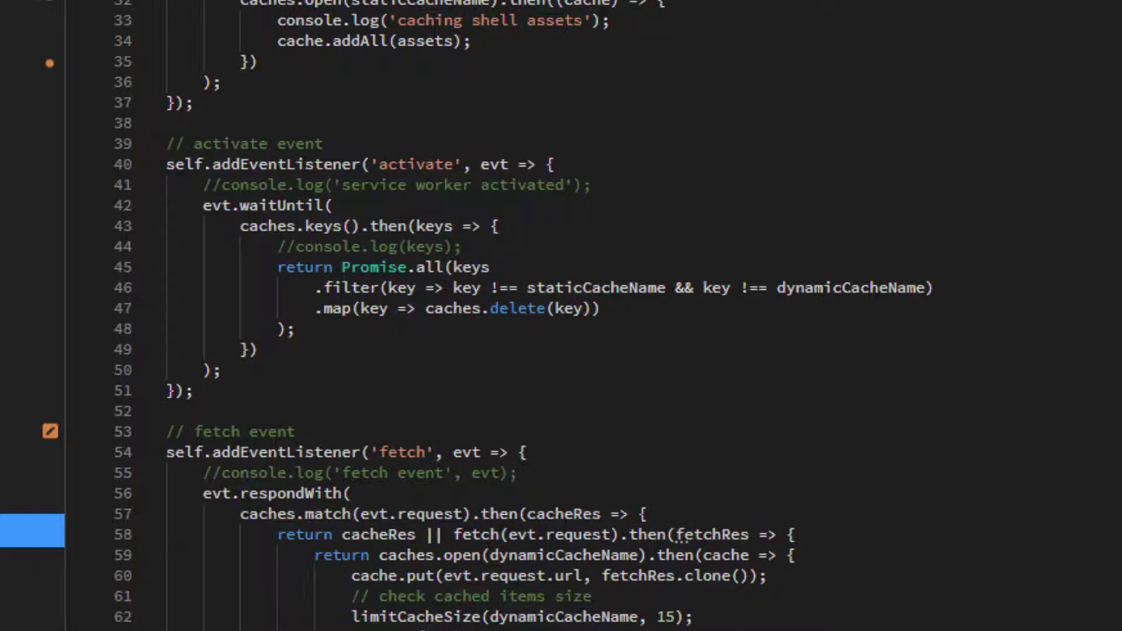
pyautogui.scroll(-3)
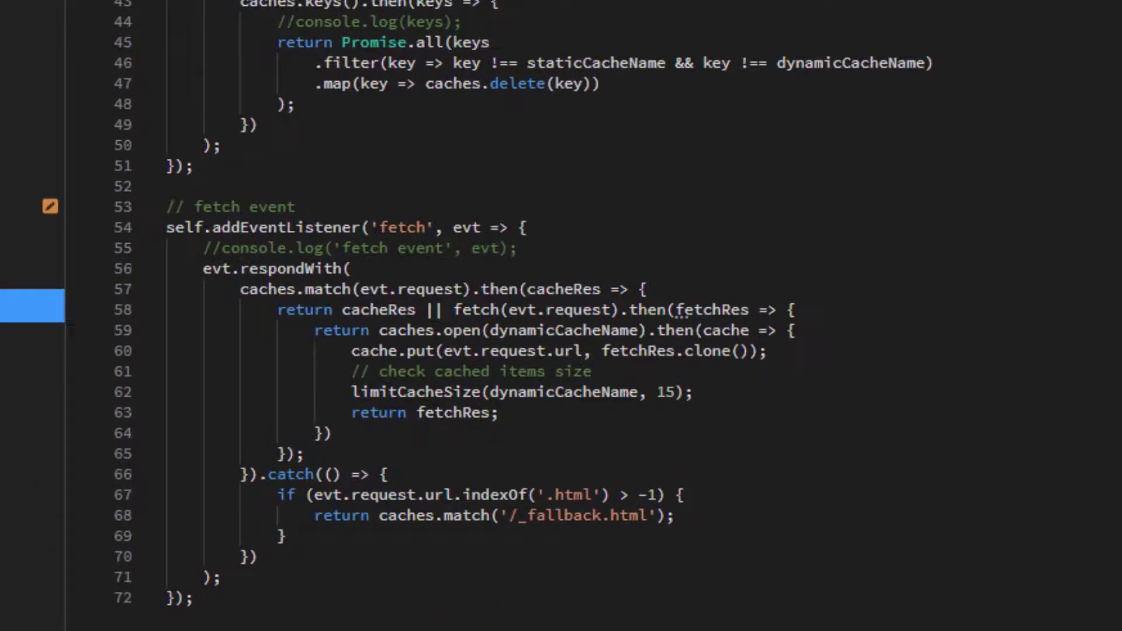